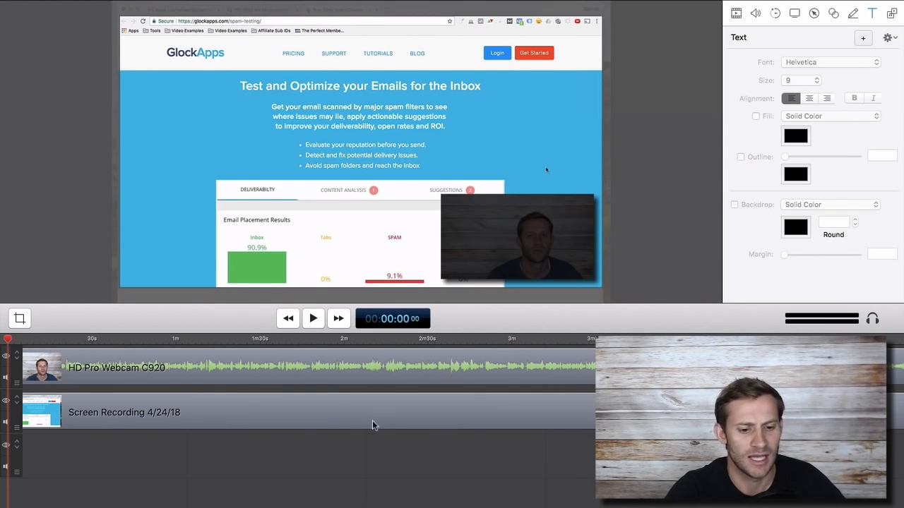
pyautogui.moveTo(304, 431)
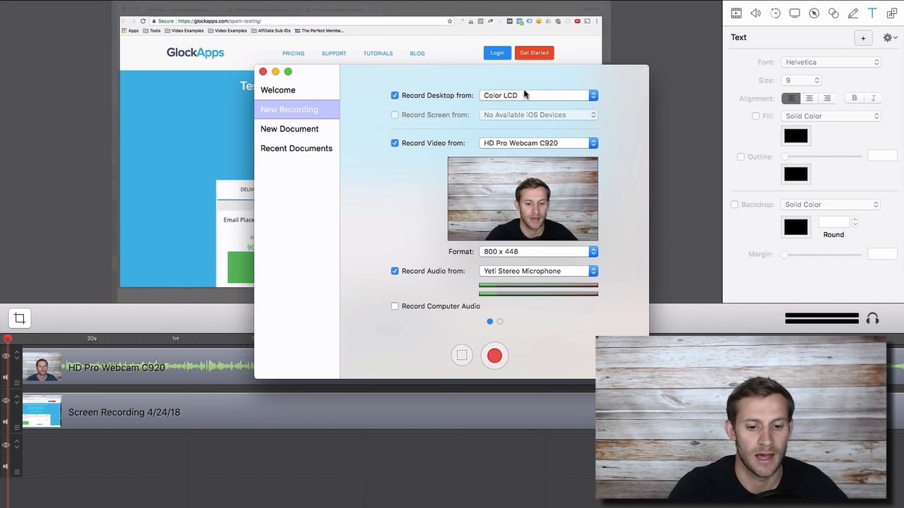
# Keep Color LCD as the desktop source and 800 x 448 as the webcam format
pyautogui.click(538, 96)
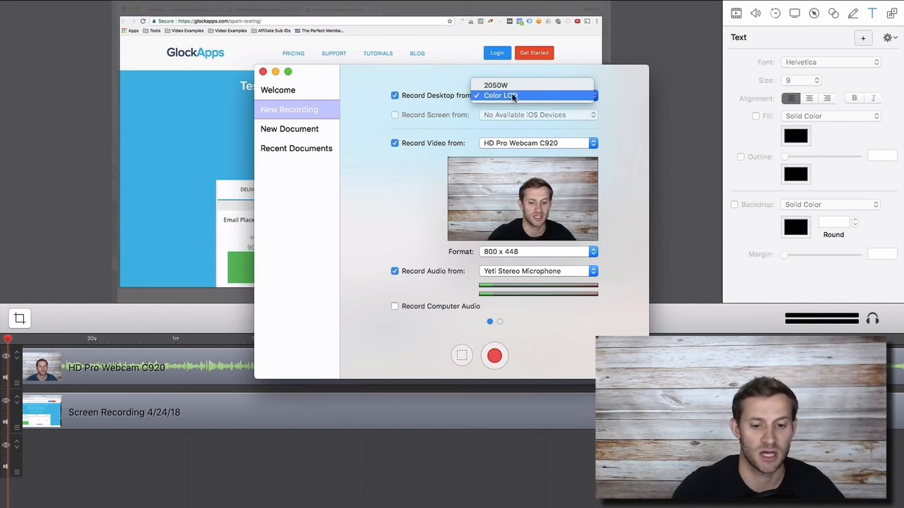
pyautogui.click(500, 97)
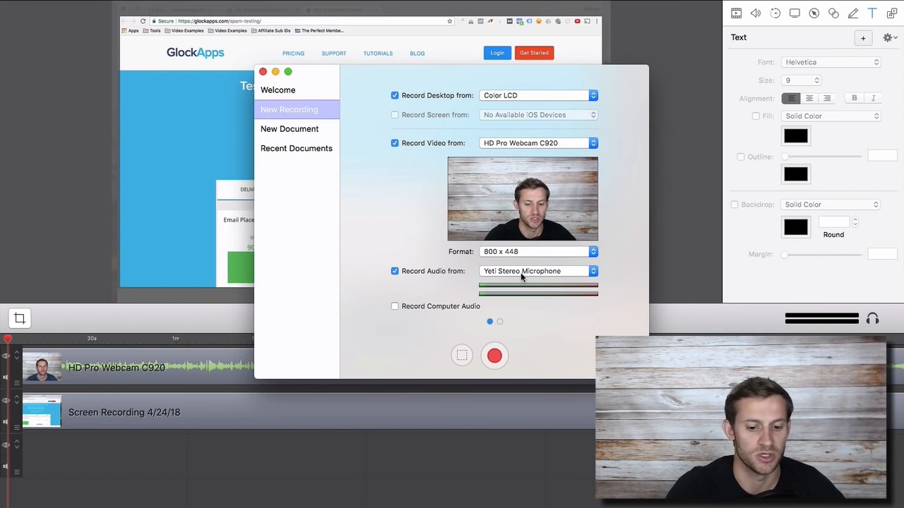
pyautogui.click(537, 251)
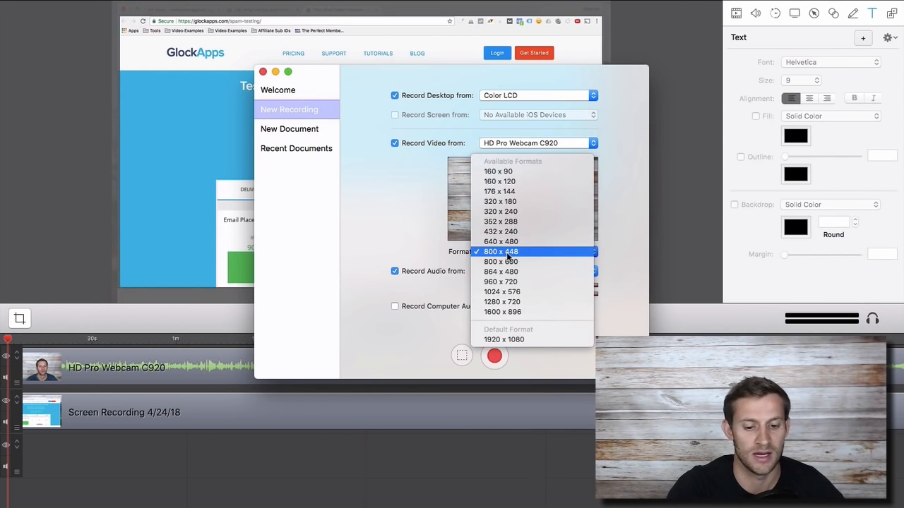
pyautogui.click(500, 251)
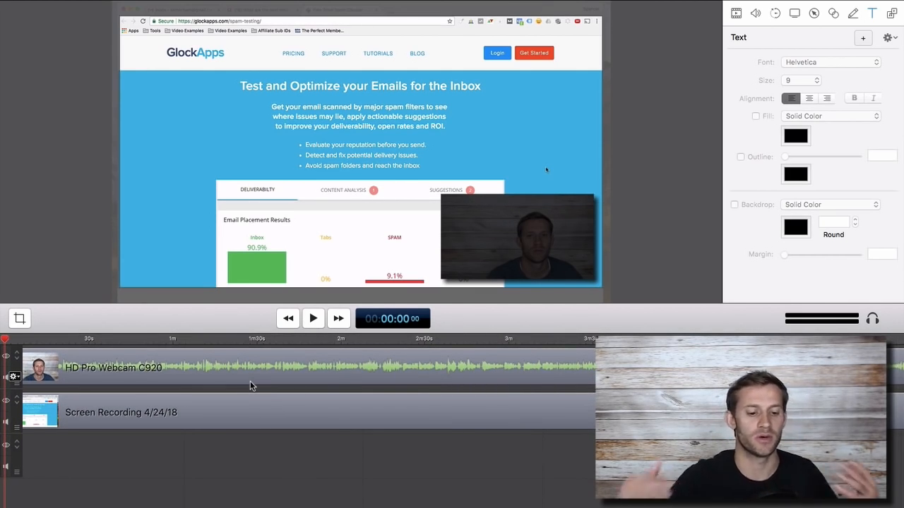
# Select the webcam overlay on the canvas for editing
pyautogui.click(517, 237)
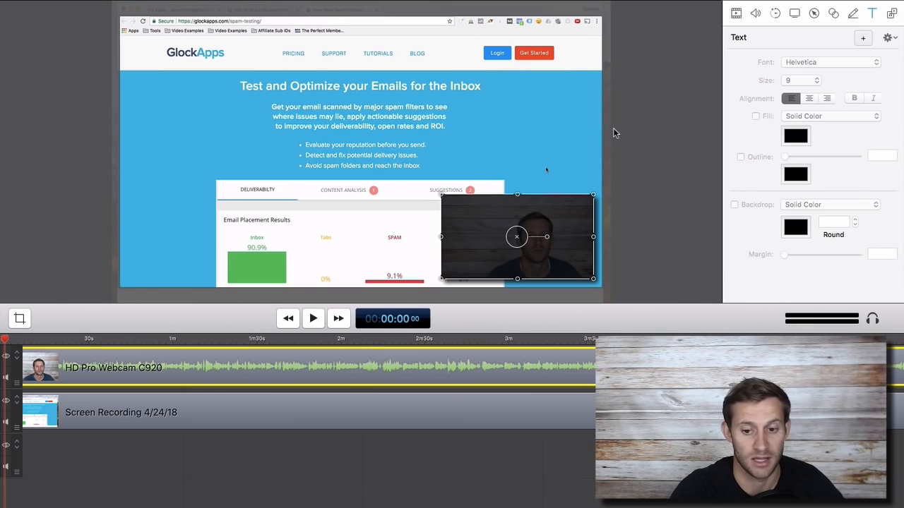
pyautogui.moveTo(601, 149)
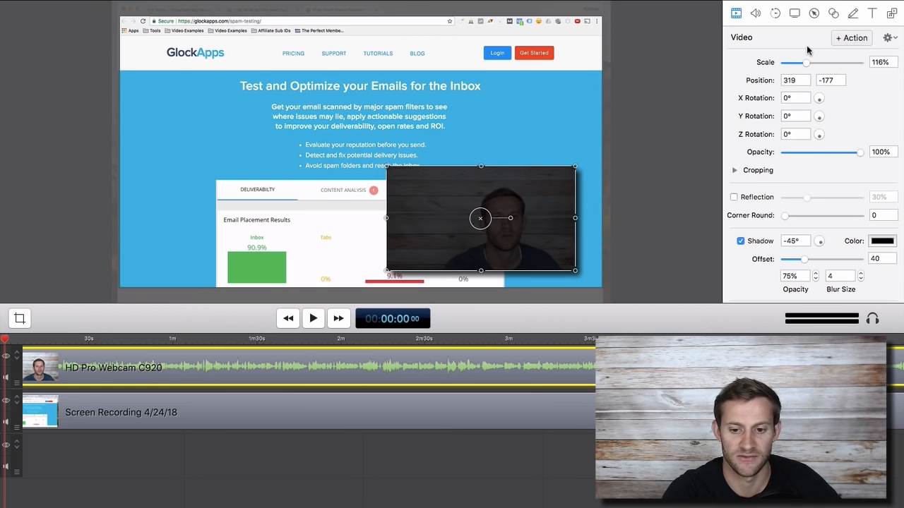
# Scale the webcam overlay to 97%, reveal cropping, and leave its reflection turned off
pyautogui.moveTo(808, 62); pyautogui.dragTo(802, 62)
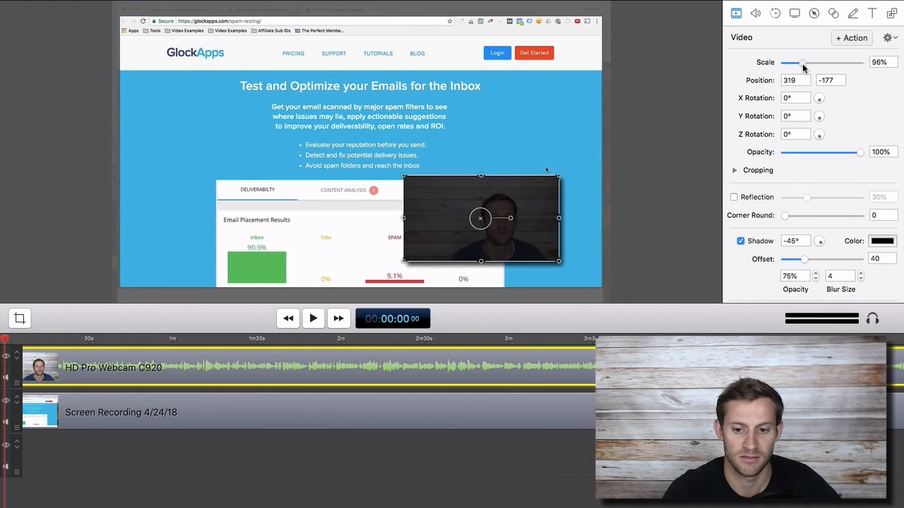
pyautogui.moveTo(802, 62); pyautogui.dragTo(805, 63)
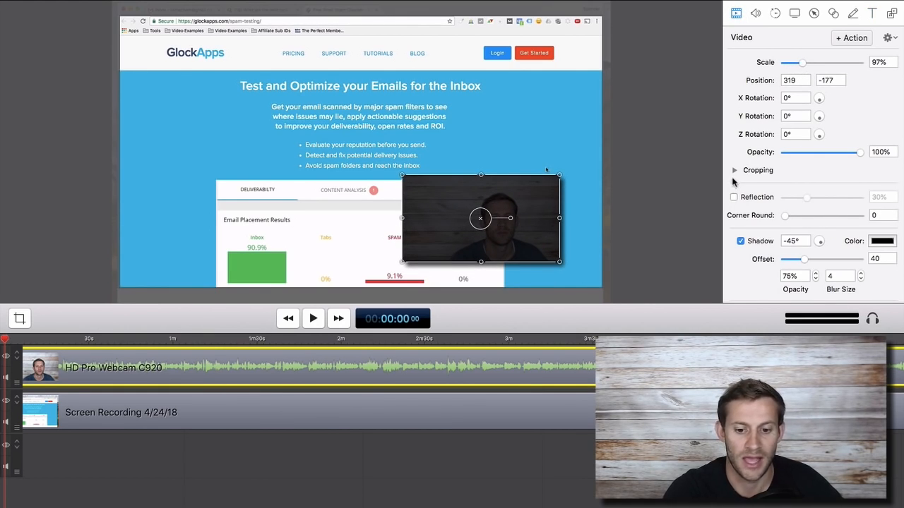
pyautogui.click(735, 169)
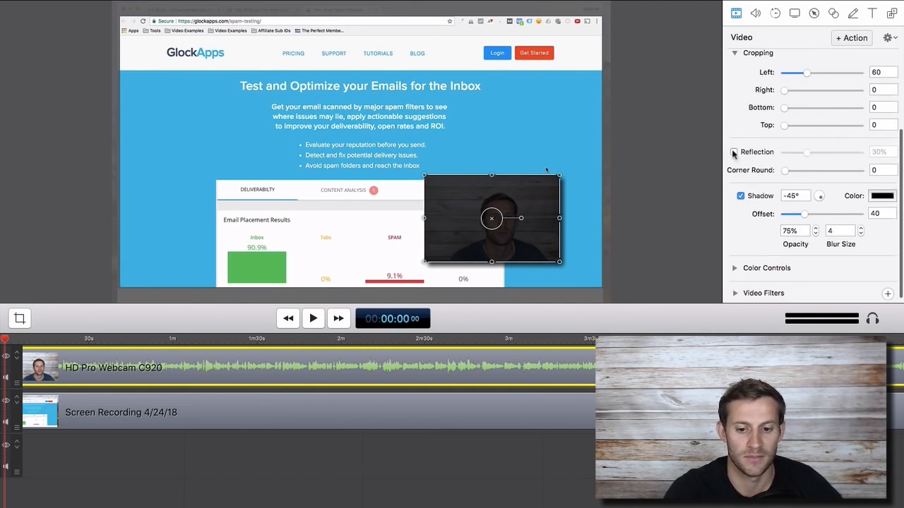
pyautogui.click(734, 152)
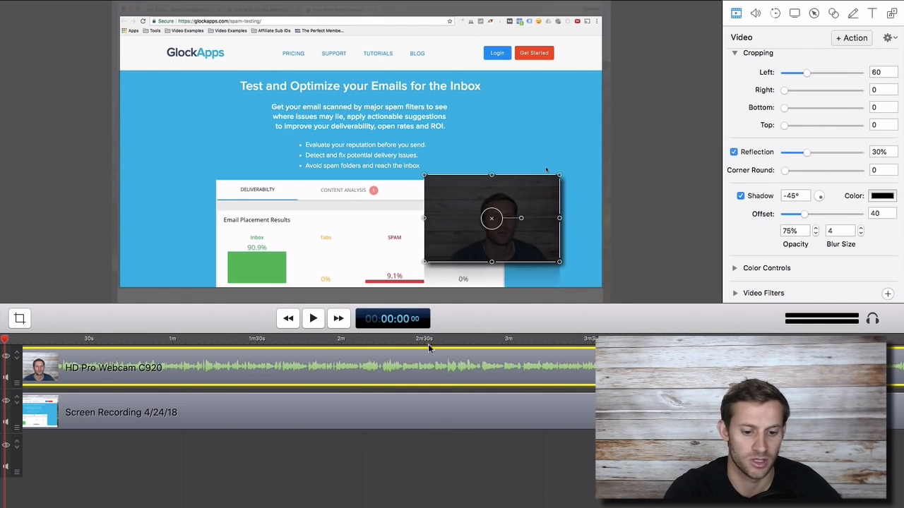
pyautogui.click(734, 152)
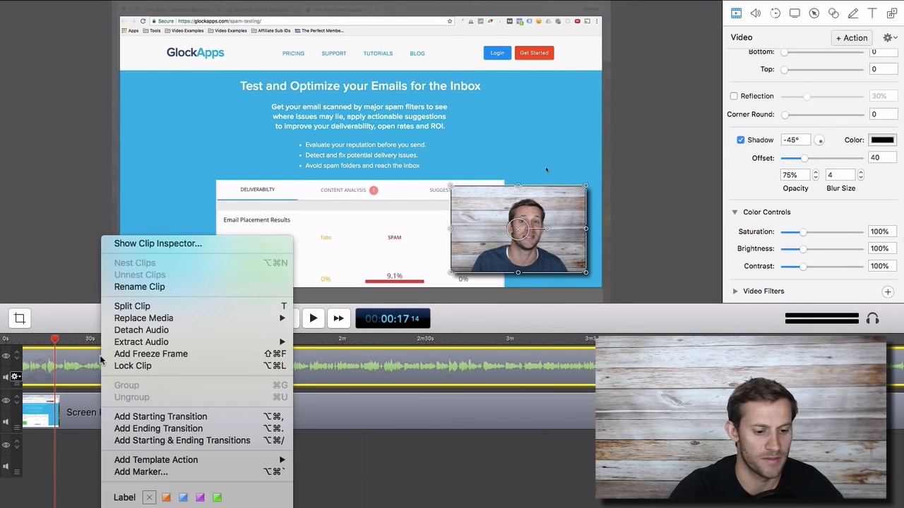
pyautogui.moveTo(133, 305)
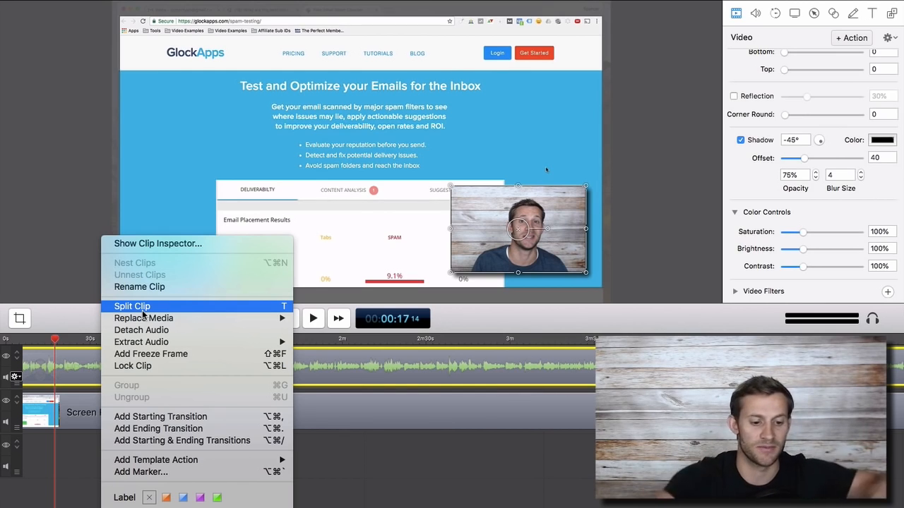
pyautogui.moveTo(141, 342)
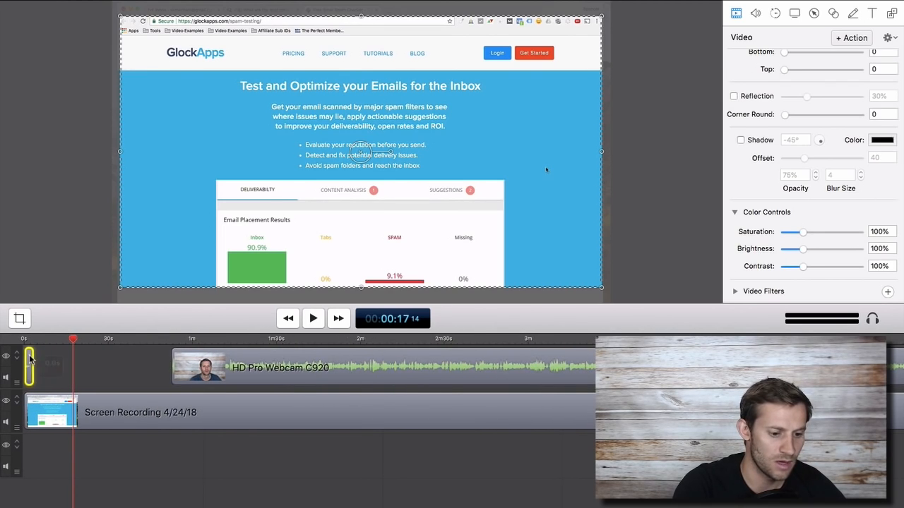
# Give the webcam clip a cross dissolve starting transition after the intro
pyautogui.click(740, 139)
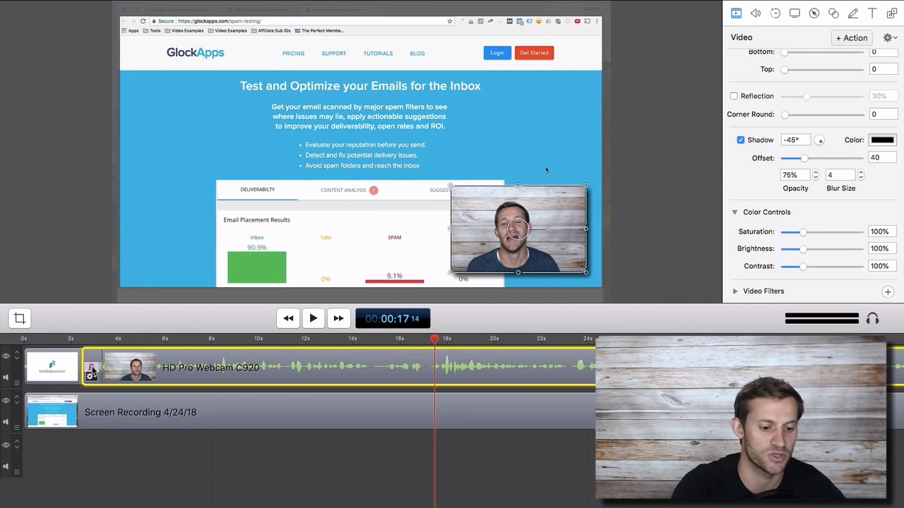
pyautogui.click(90, 372)
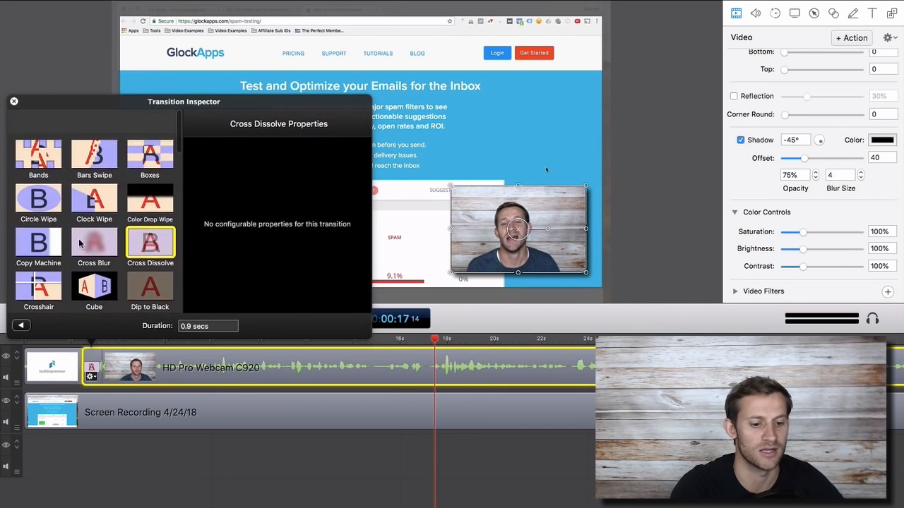
pyautogui.click(14, 102)
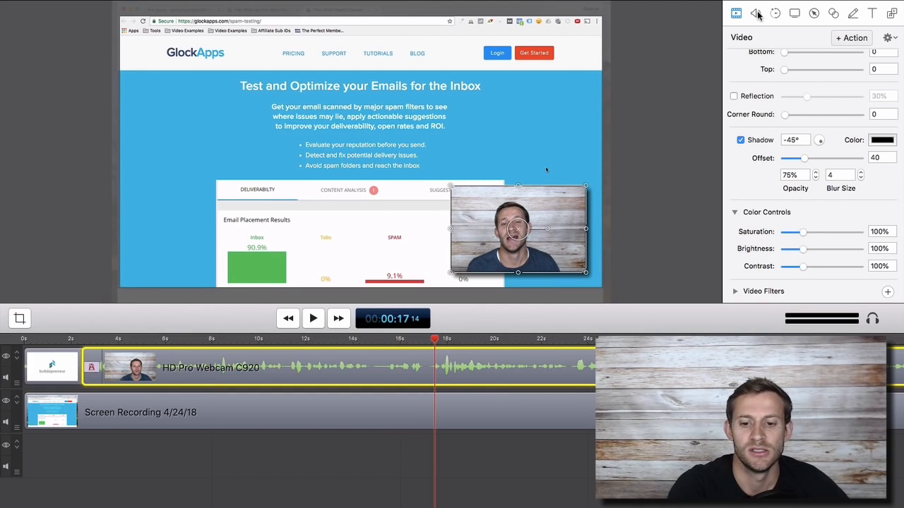
# Reduce the webcam clip's Remove Background Noise amount to 40%
pyautogui.click(755, 14)
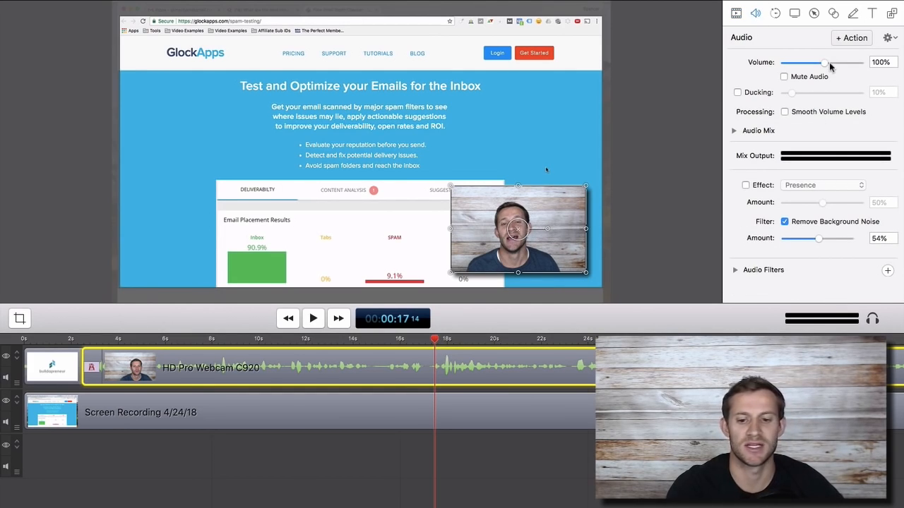
pyautogui.moveTo(808, 204)
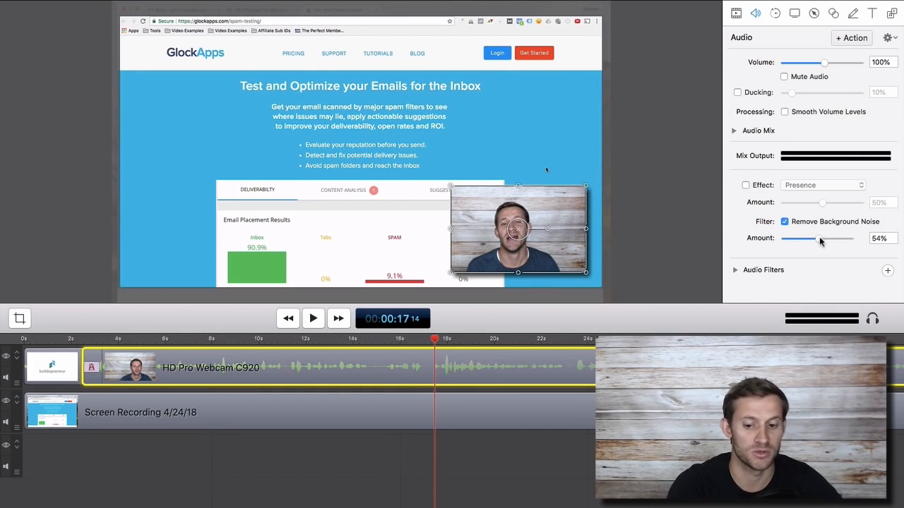
pyautogui.moveTo(796, 237); pyautogui.dragTo(794, 237)
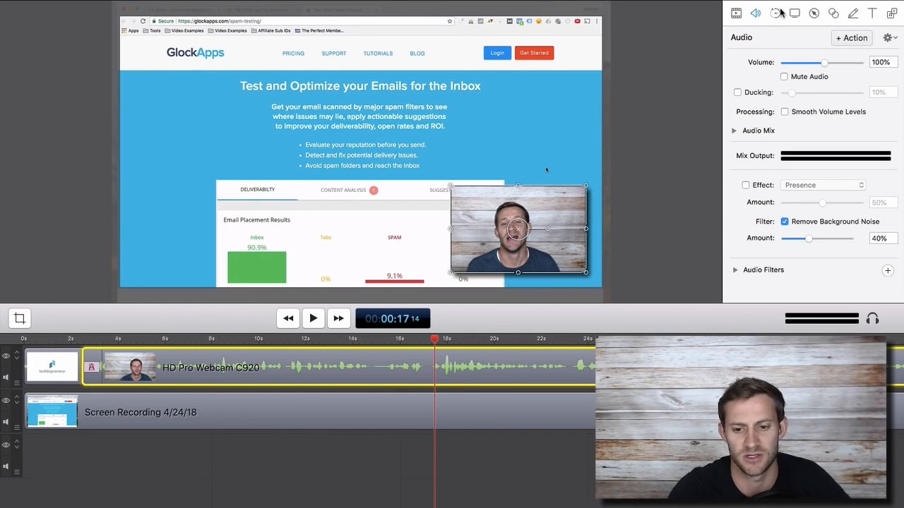
pyautogui.click(773, 13)
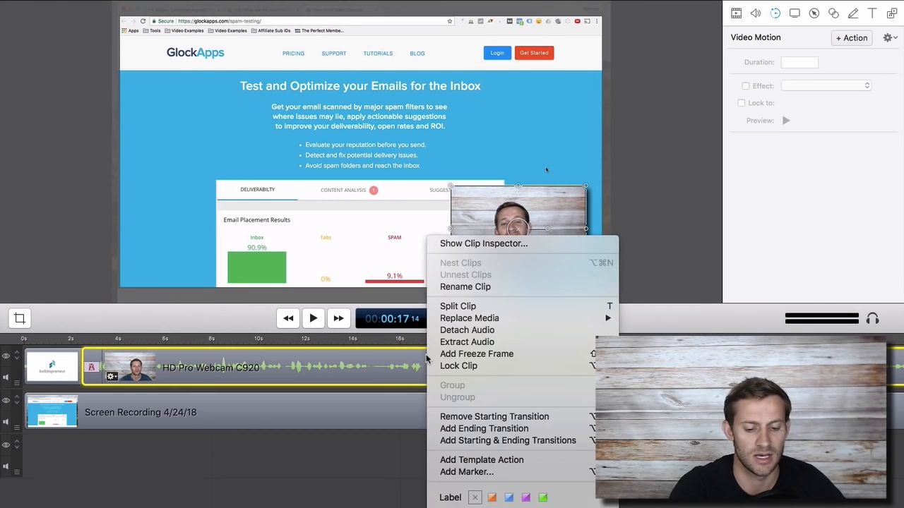
pyautogui.moveTo(457, 305)
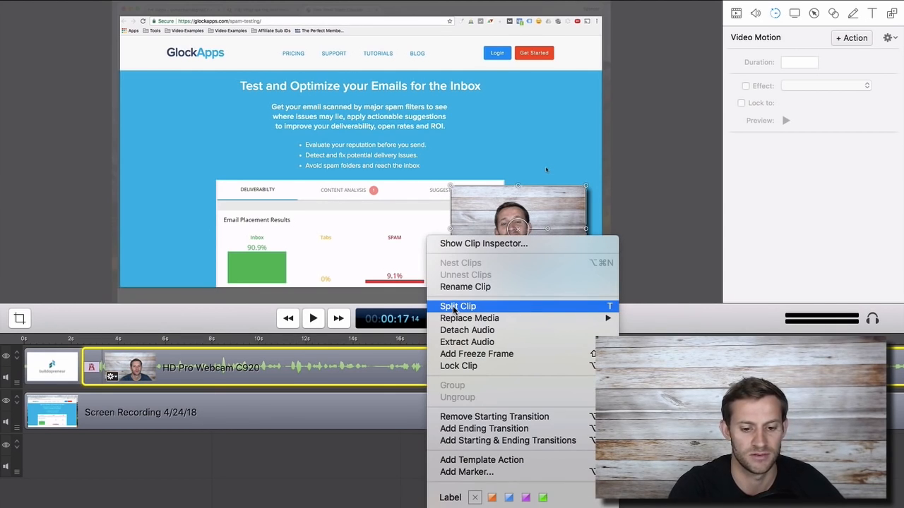
# Split the webcam clip at the playhead and move the later overlay to the top centre
pyautogui.click(458, 305)
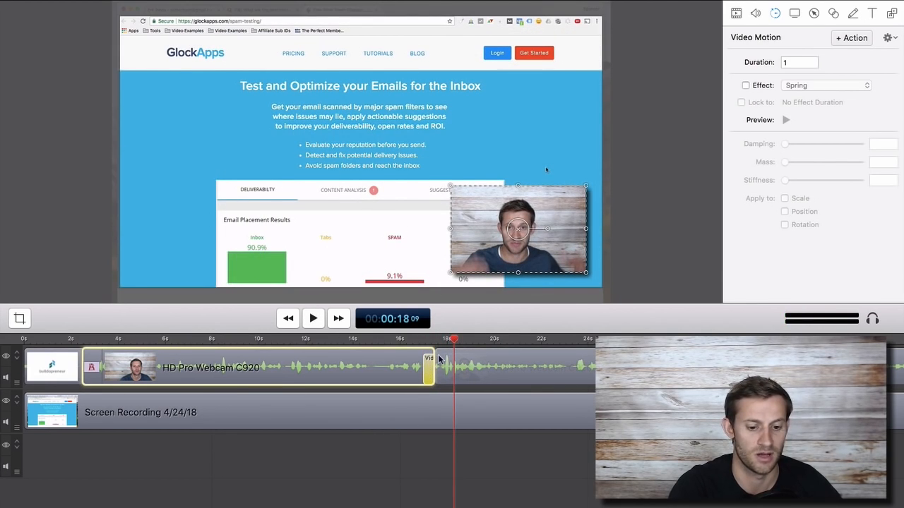
pyautogui.click(314, 317)
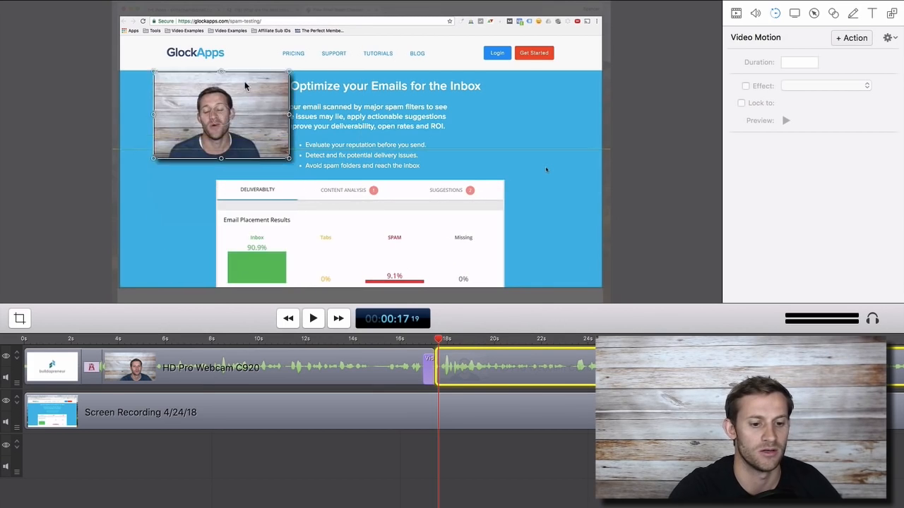
pyautogui.moveTo(221, 114); pyautogui.dragTo(387, 130)
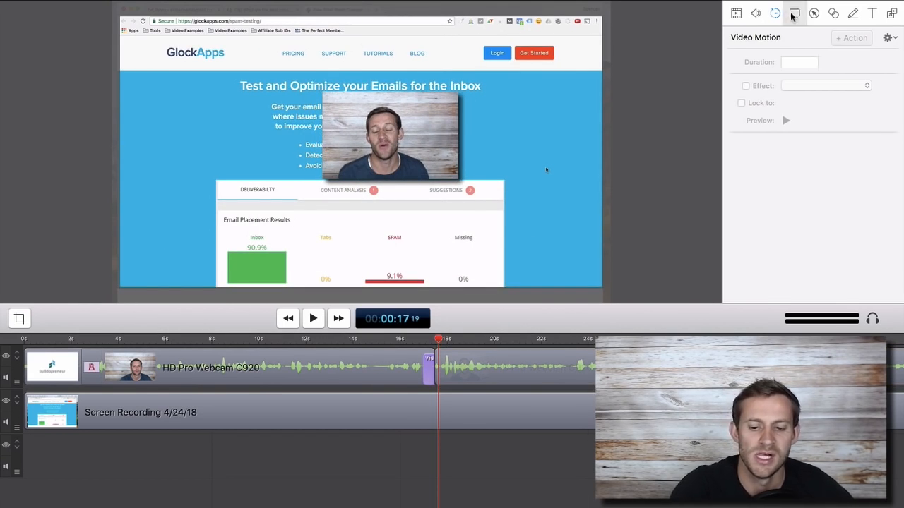
pyautogui.click(814, 14)
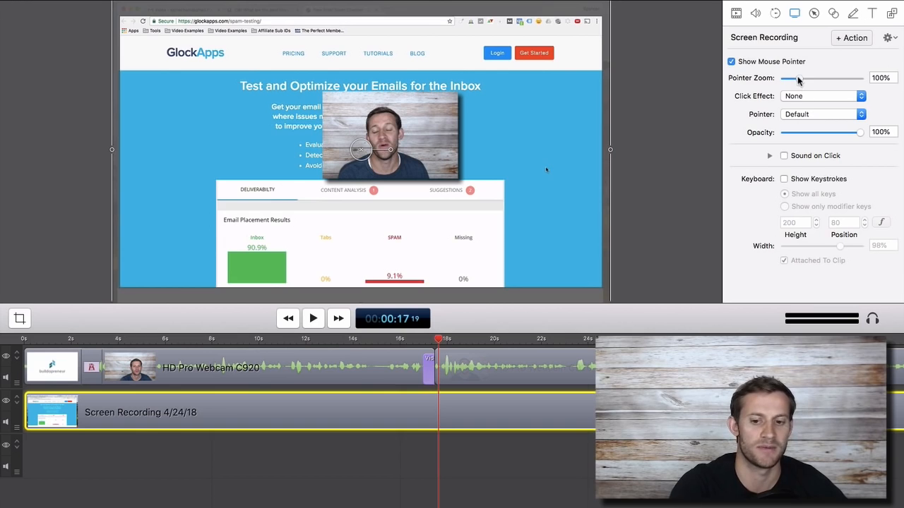
# Set the recorded pointer zoom to 114% and keep it at full opacity
pyautogui.moveTo(798, 78); pyautogui.dragTo(859, 78)
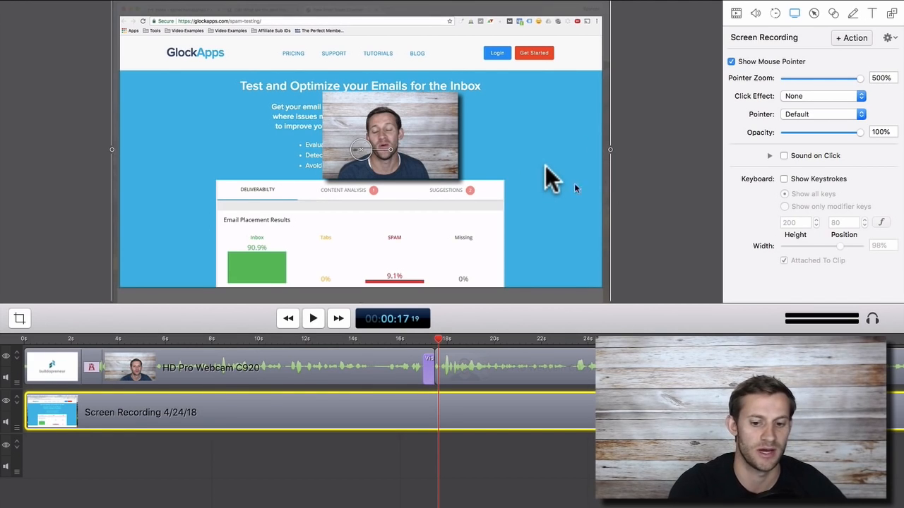
pyautogui.moveTo(860, 78); pyautogui.dragTo(798, 77)
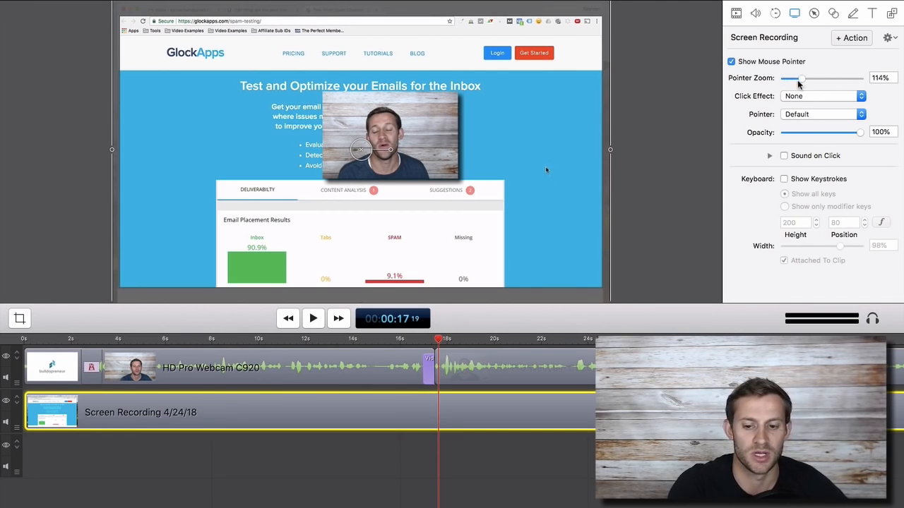
pyautogui.moveTo(860, 133); pyautogui.dragTo(782, 133)
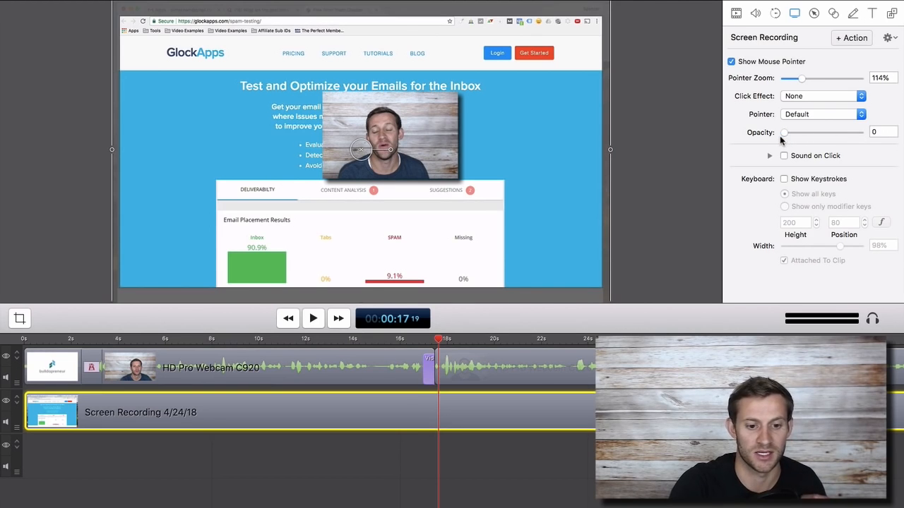
pyautogui.moveTo(783, 132); pyautogui.dragTo(860, 132)
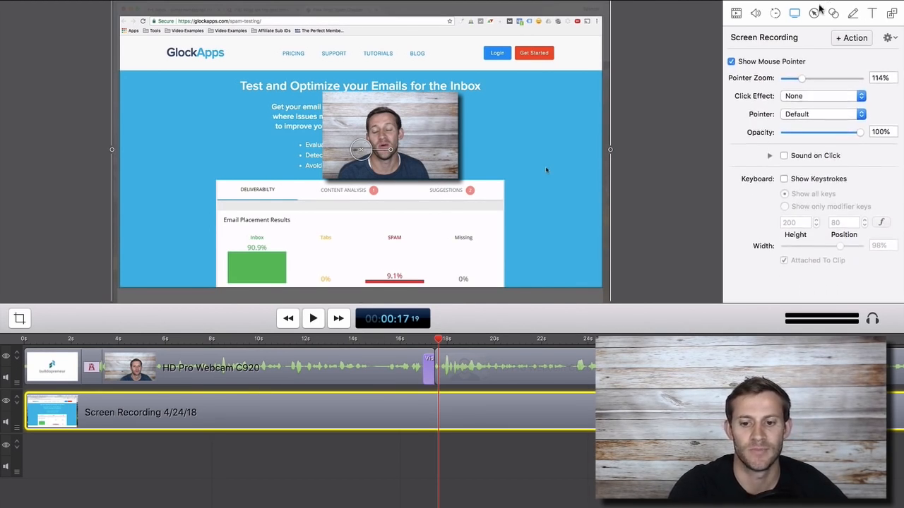
pyautogui.click(817, 13)
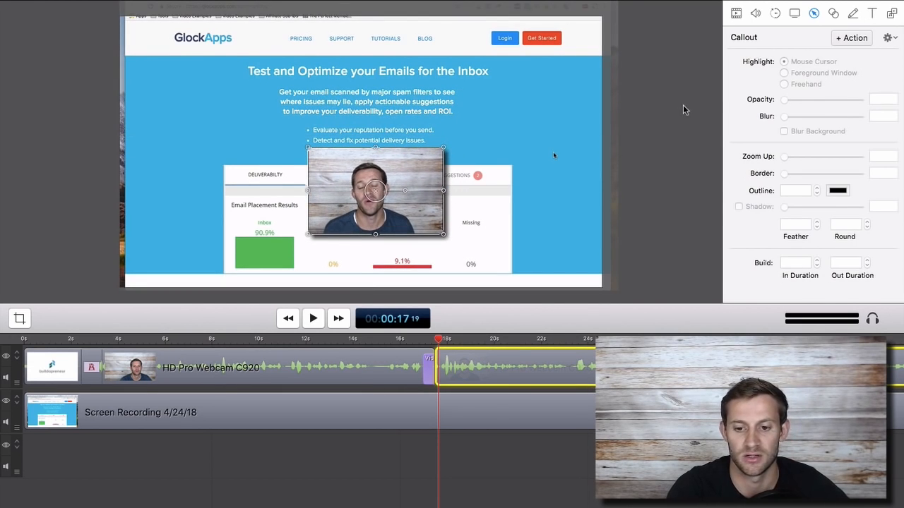
# Add a freehand blur callout to the screen recording and an annotations clip above it
pyautogui.click(784, 85)
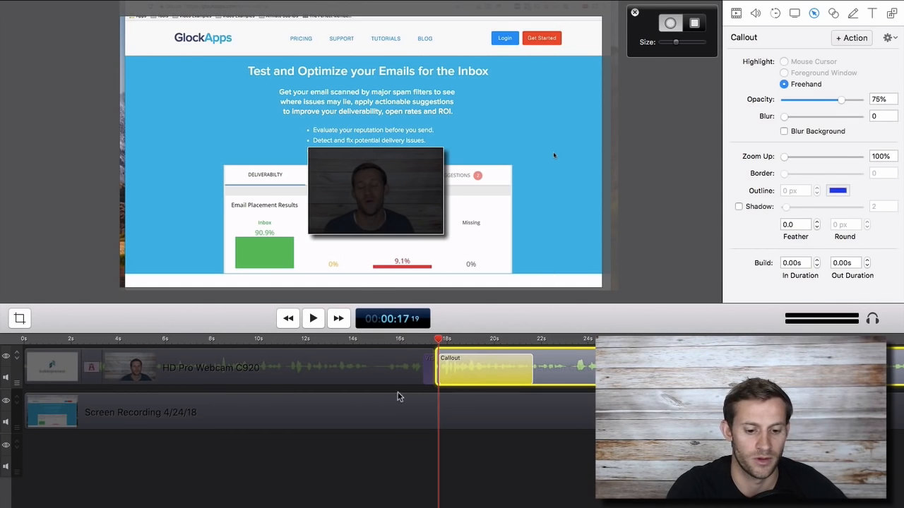
pyautogui.click(783, 62)
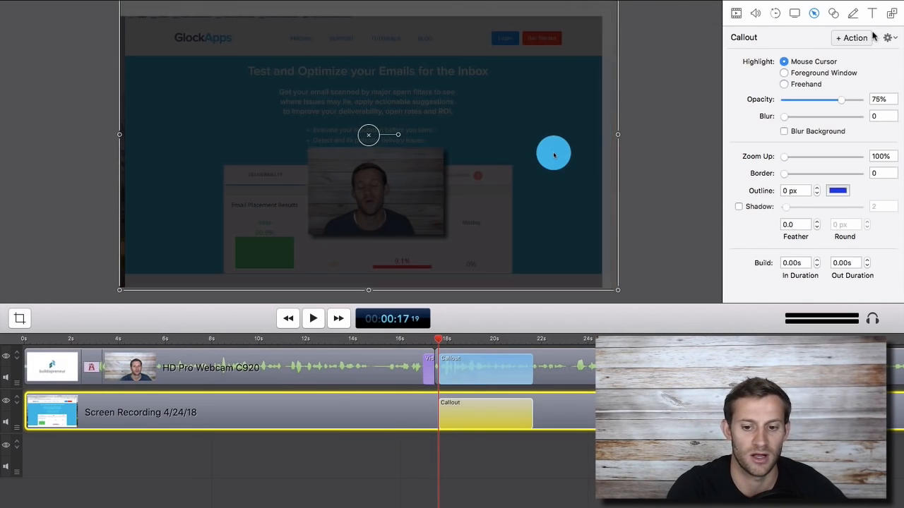
pyautogui.click(784, 84)
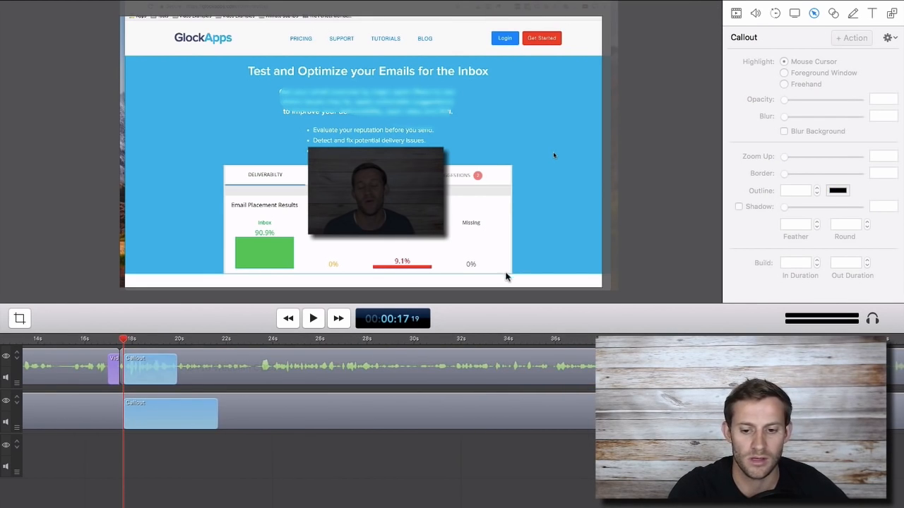
pyautogui.click(853, 14)
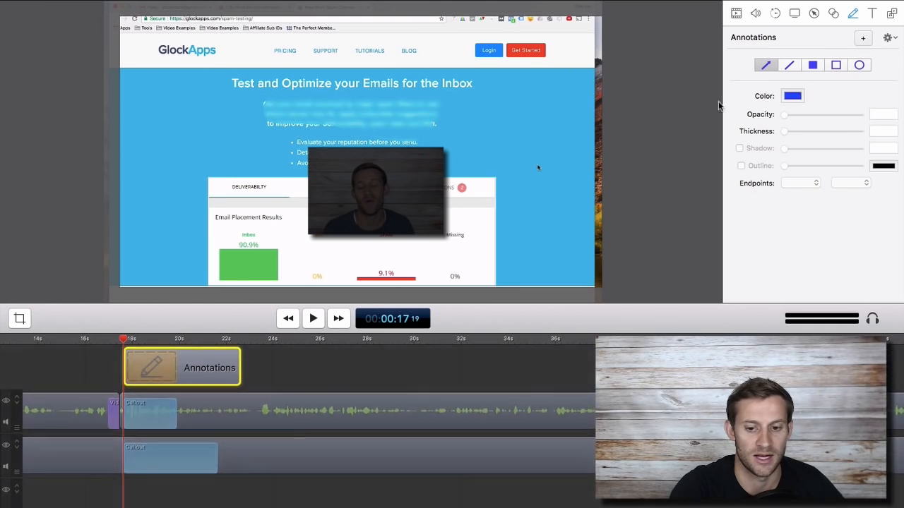
# Draw a blue arrow from the webcam and add a Text clip above the annotations
pyautogui.moveTo(544, 130); pyautogui.dragTo(366, 195)
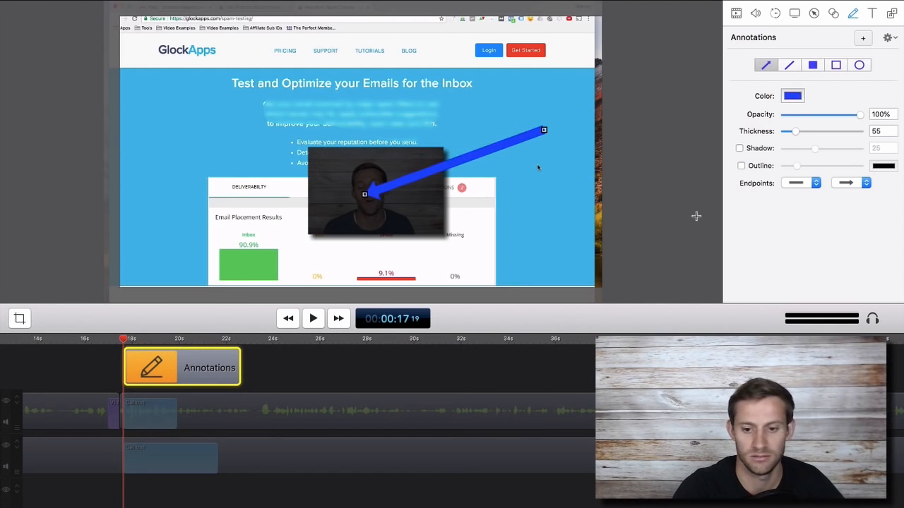
pyautogui.click(872, 14)
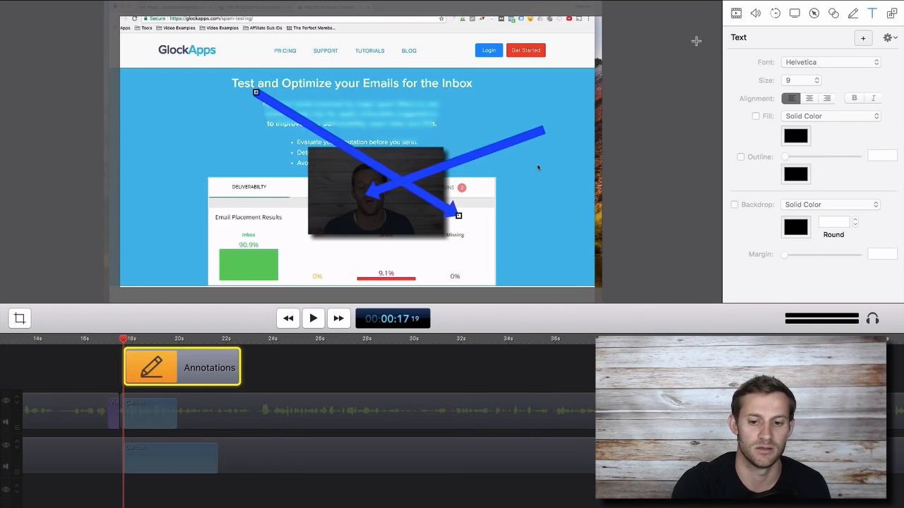
pyautogui.click(861, 36)
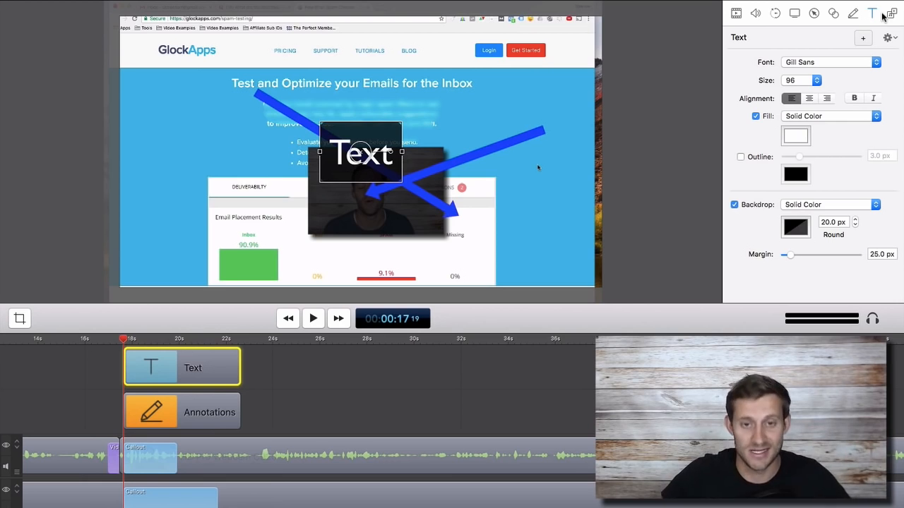
pyautogui.moveTo(775, 34)
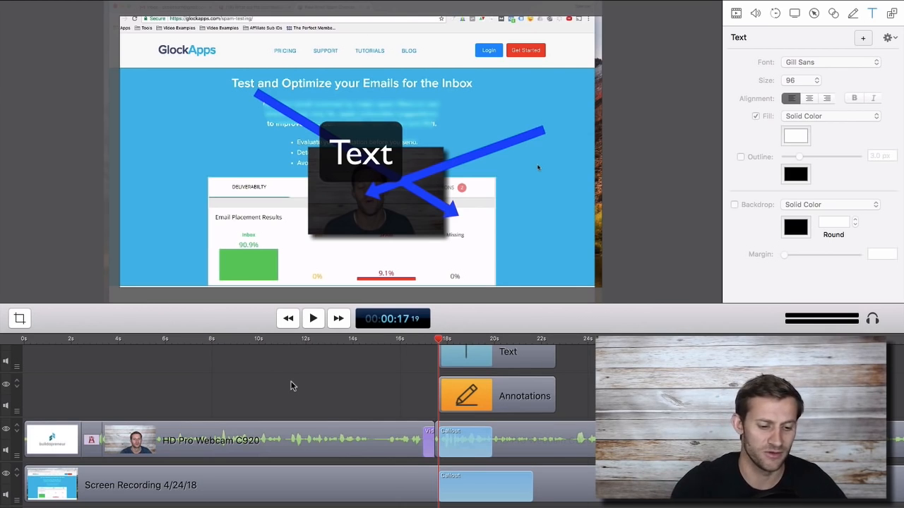
pyautogui.moveTo(401, 363)
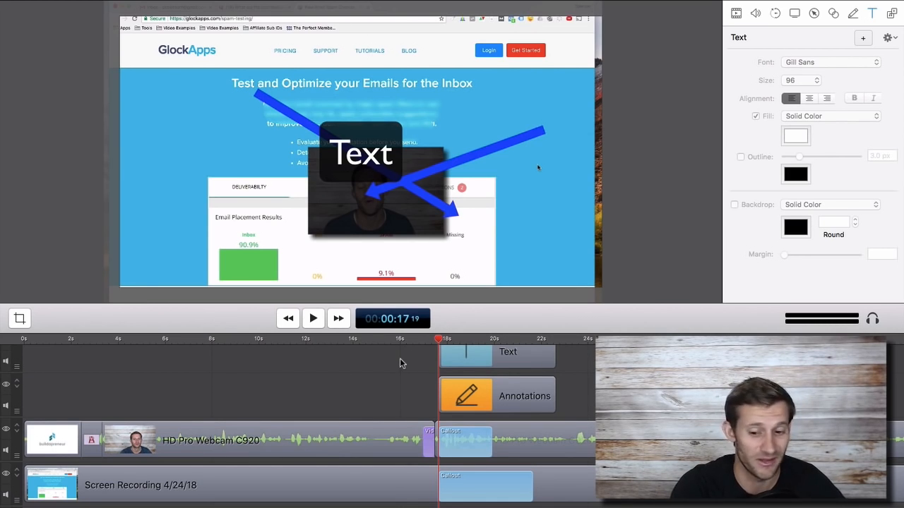
pyautogui.moveTo(353, 363)
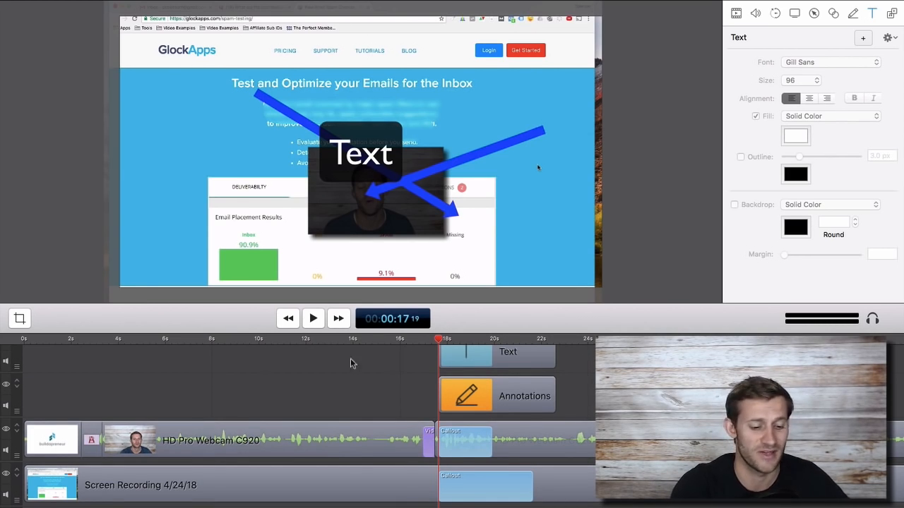